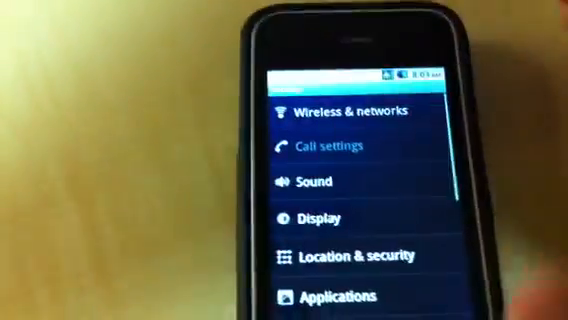
pyautogui.scroll(-3)
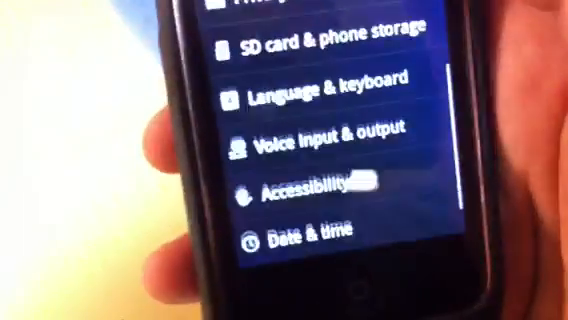